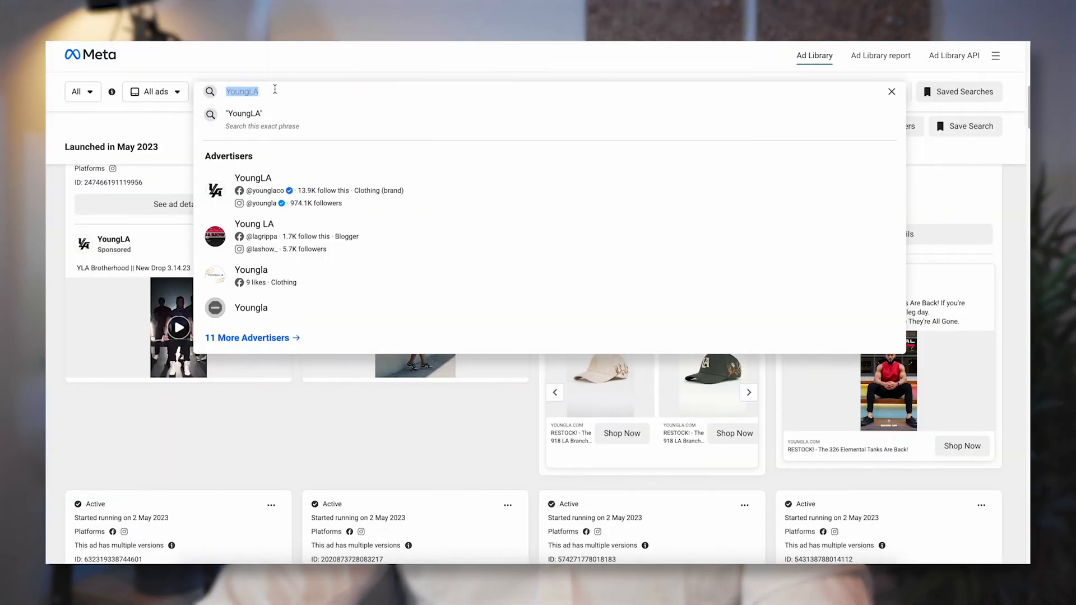
Run a keyword search for 'gym clothing' in place of the YoungLA results.
text(gym clothing)
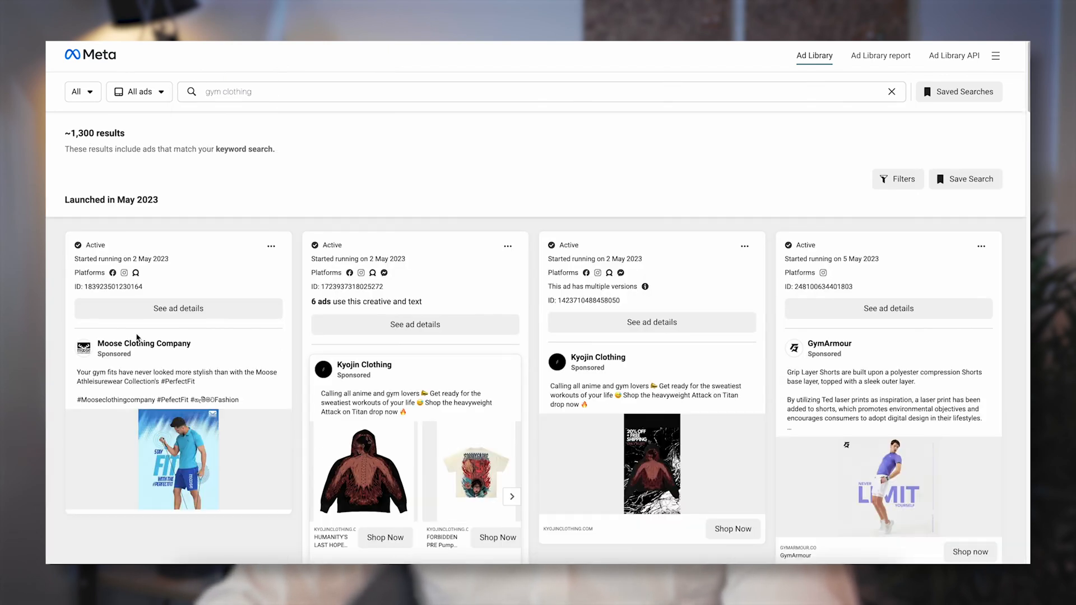
mouse_move(598, 357)
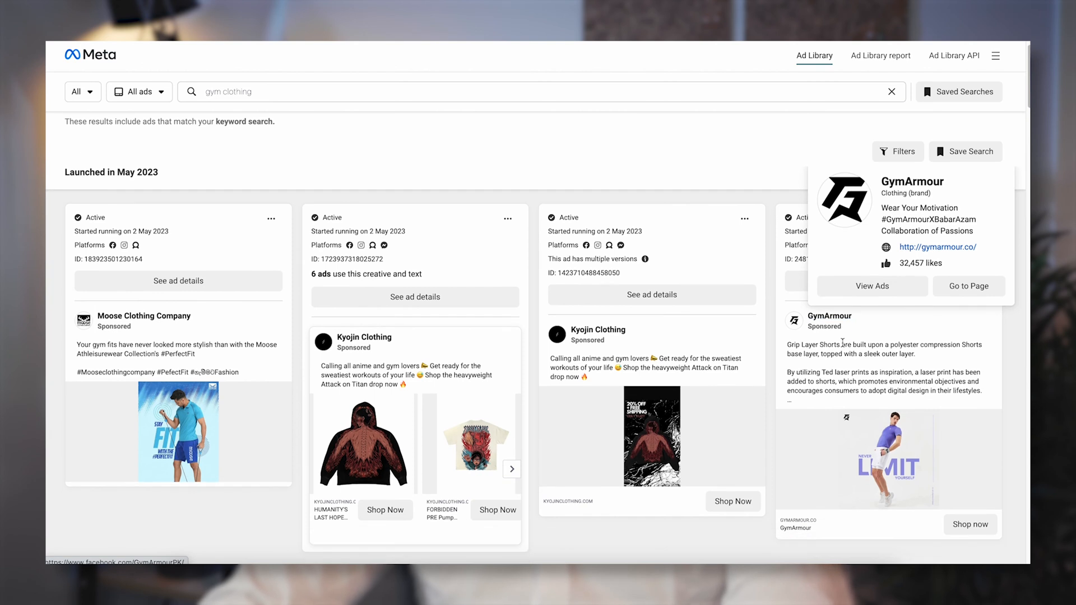
scroll(down, 3)
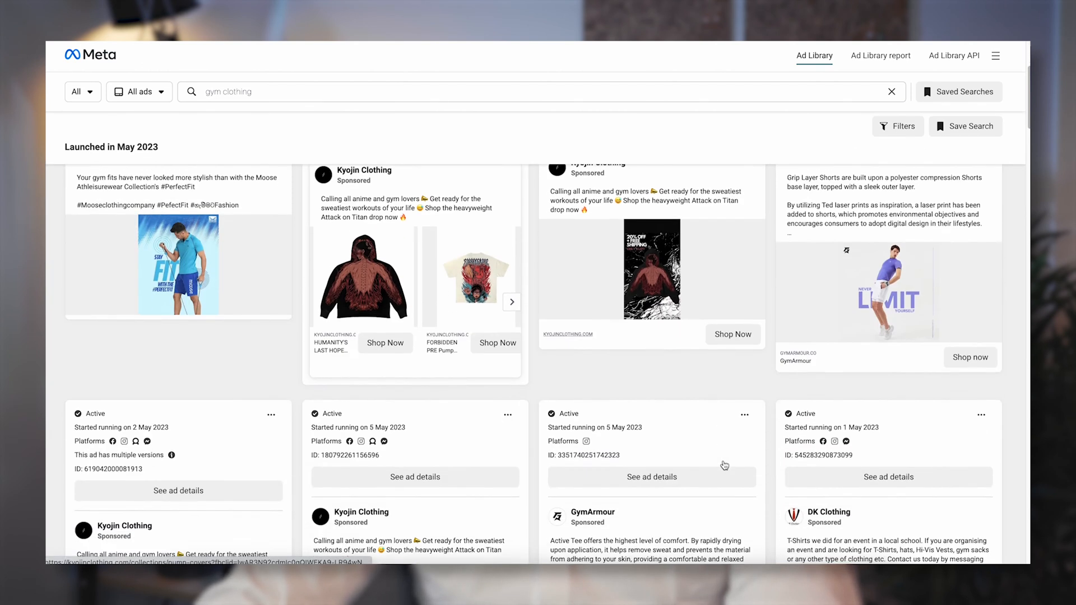
scroll(down, 3)
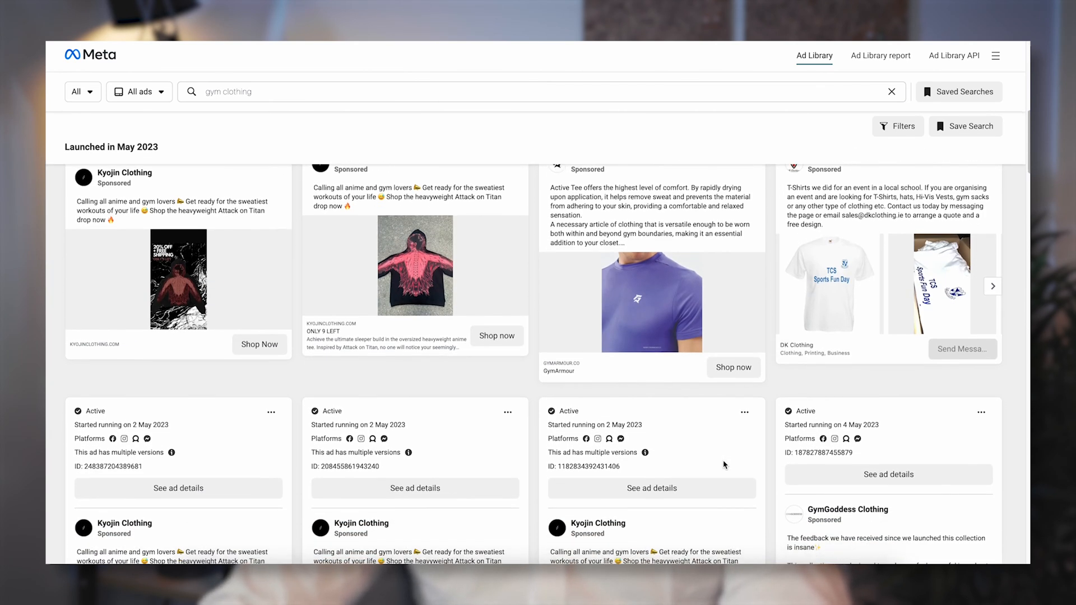
scroll(down, 3)
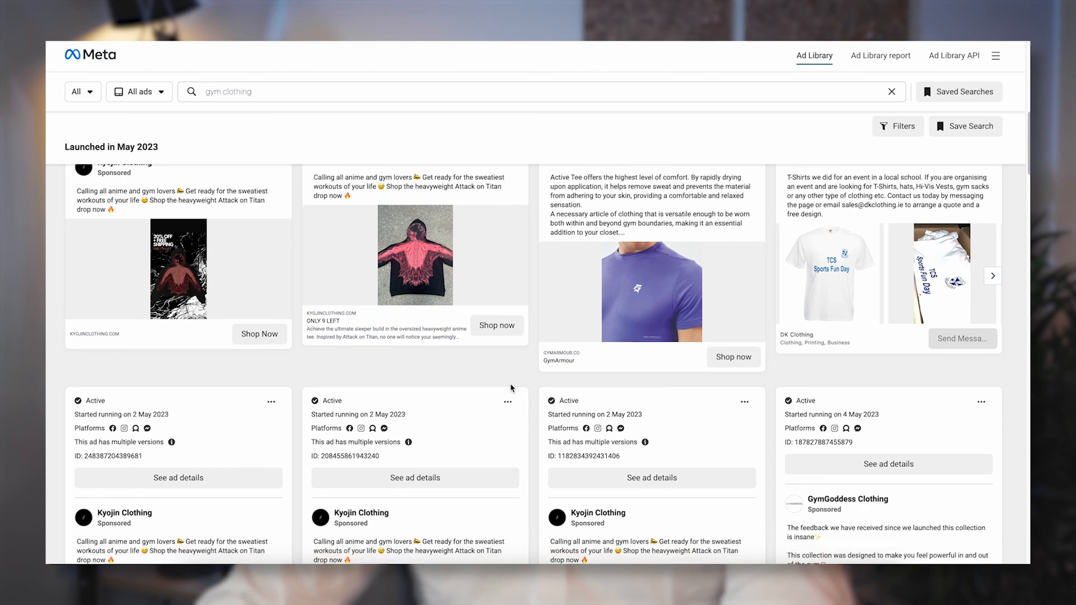
scroll(down, 3)
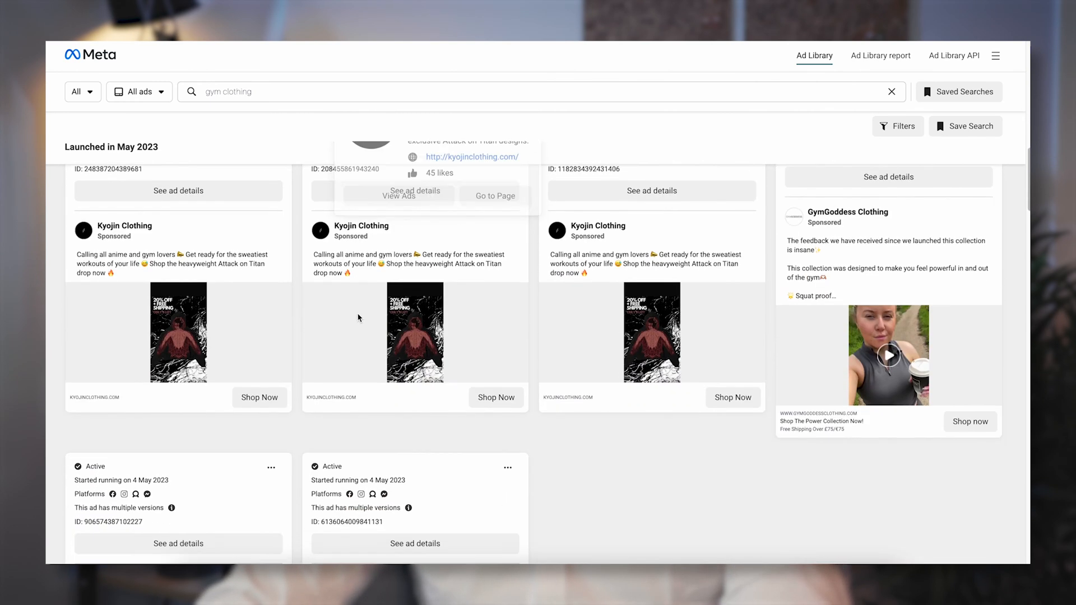
scroll(down, 3)
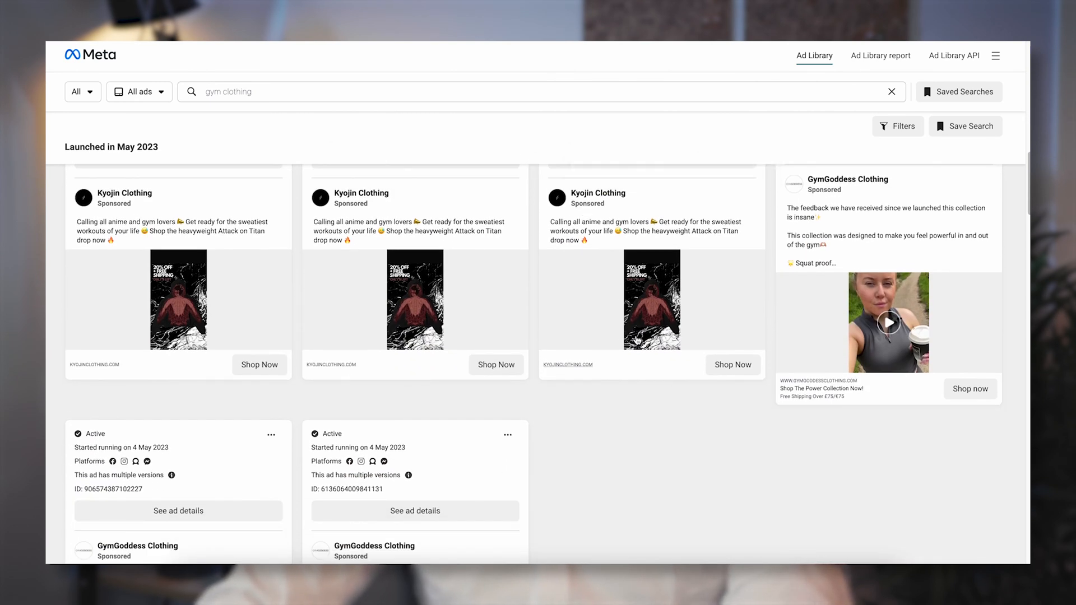
scroll(down, 3)
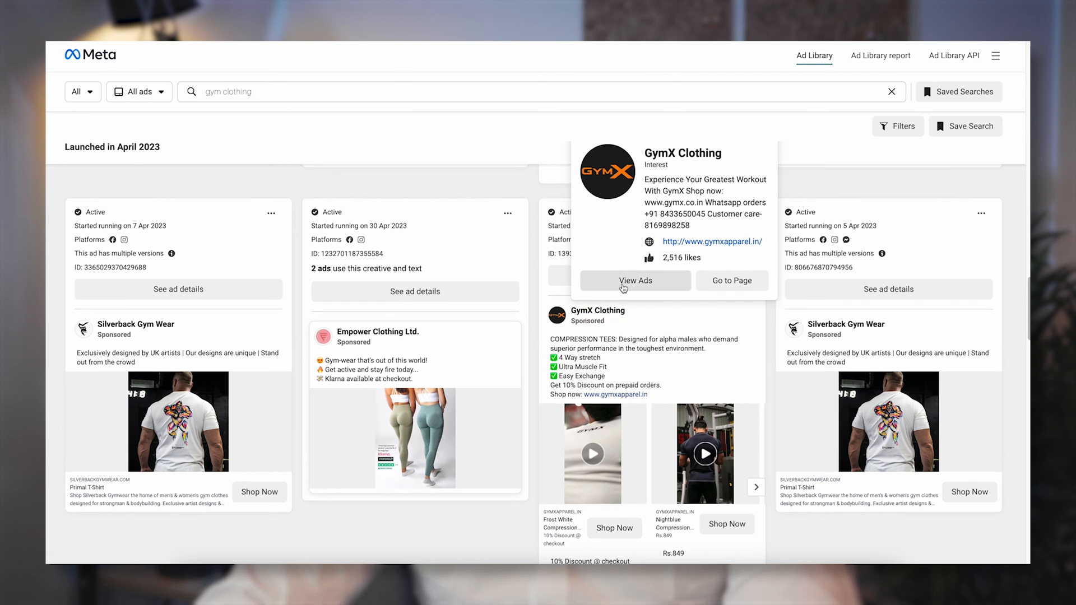
Open GymX Clothing's advertiser page from the View Ads popup on its ad card.
click(634, 281)
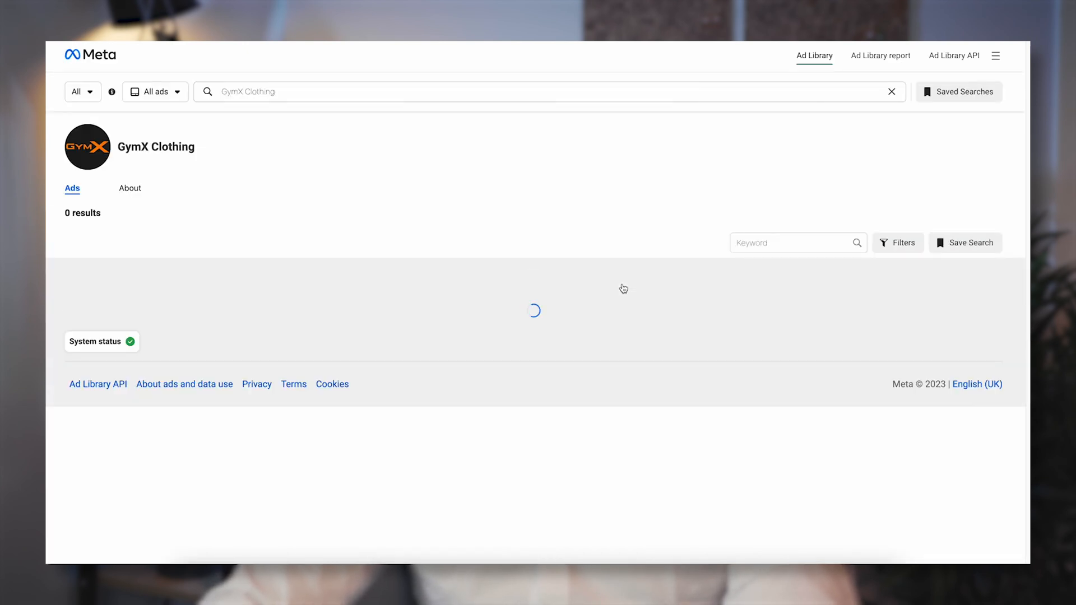